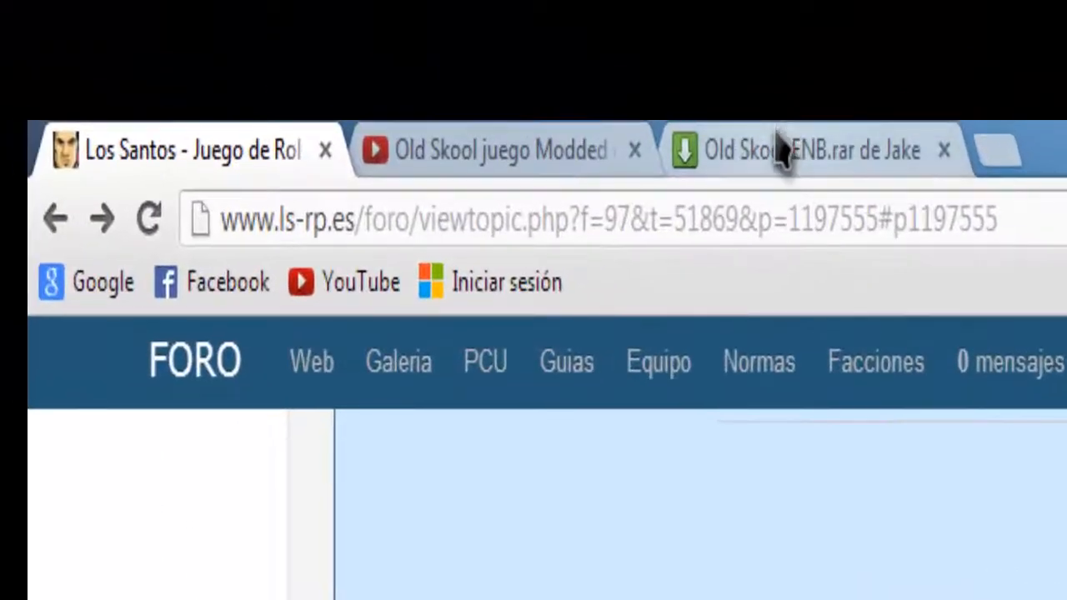
# Download the Old Skool ENB RAR archive (10.7 MB) from the MediaFire page
pyautogui.click(808, 152)
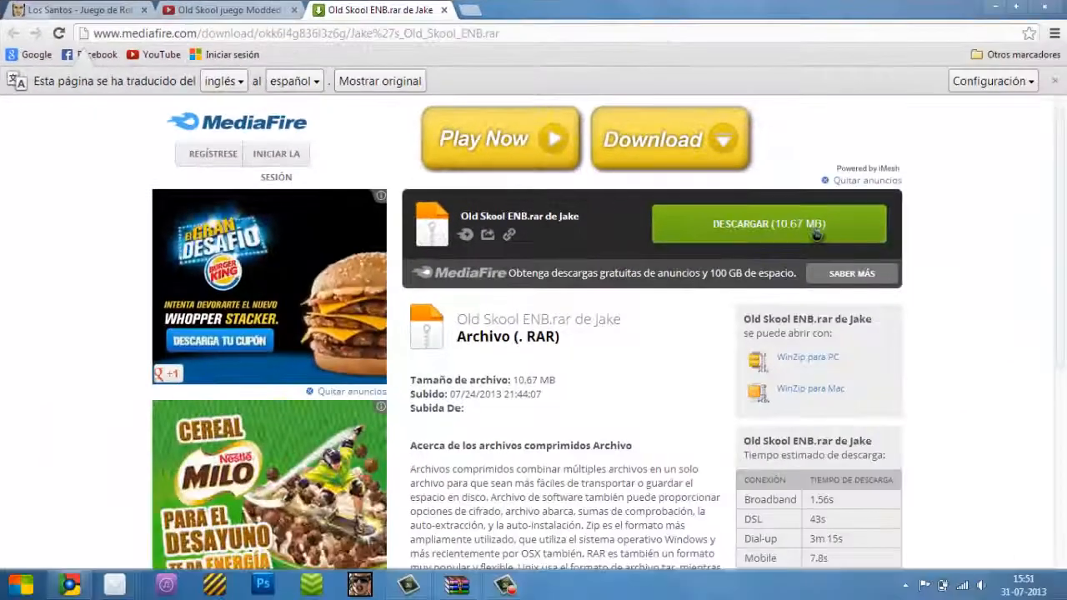
pyautogui.moveTo(686, 237)
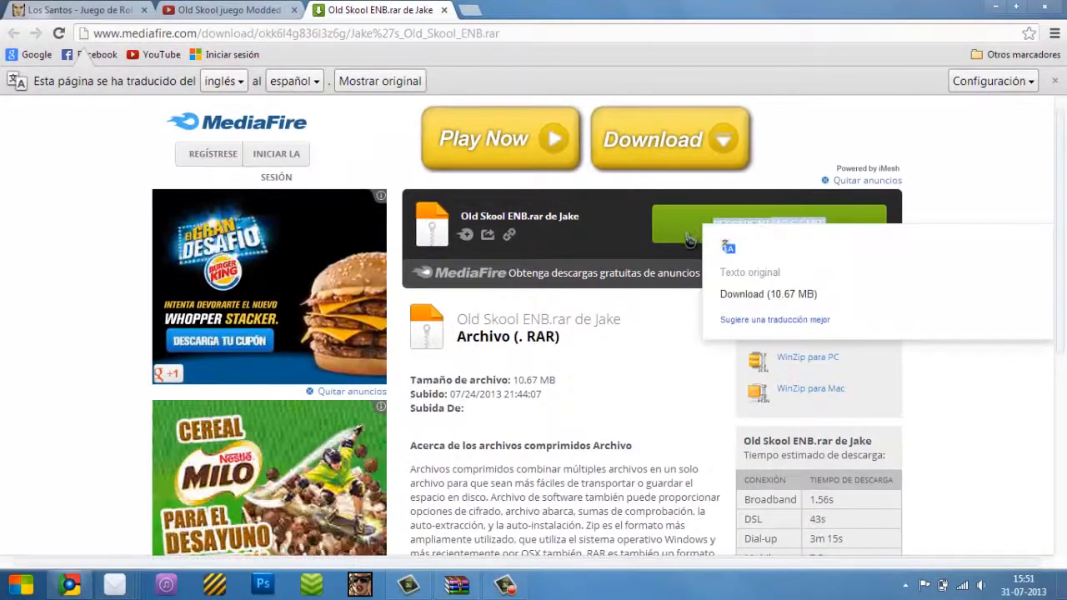
pyautogui.click(768, 224)
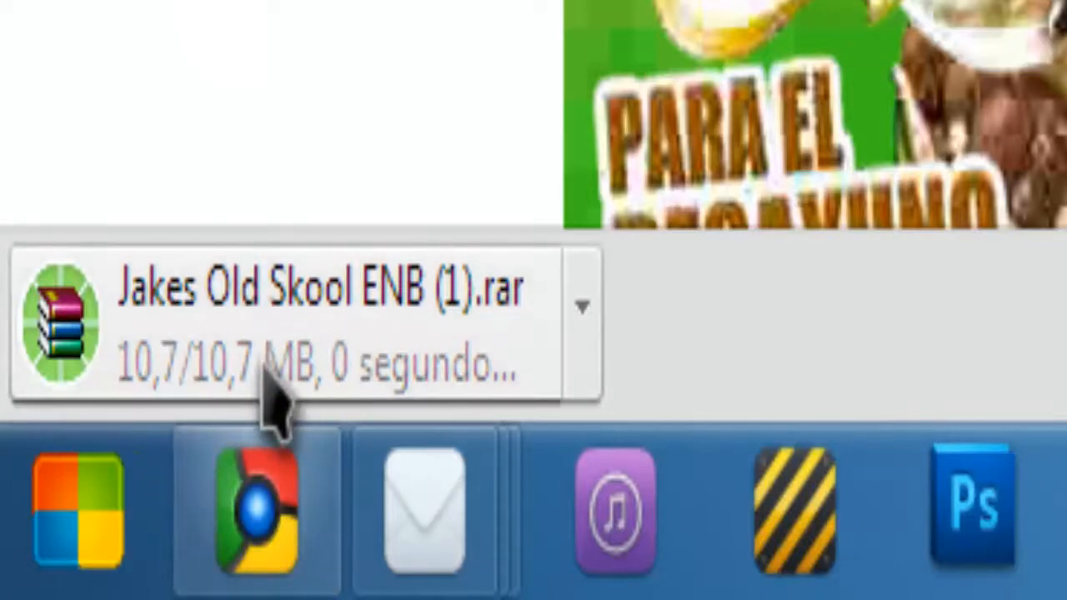
pyautogui.moveTo(599, 350)
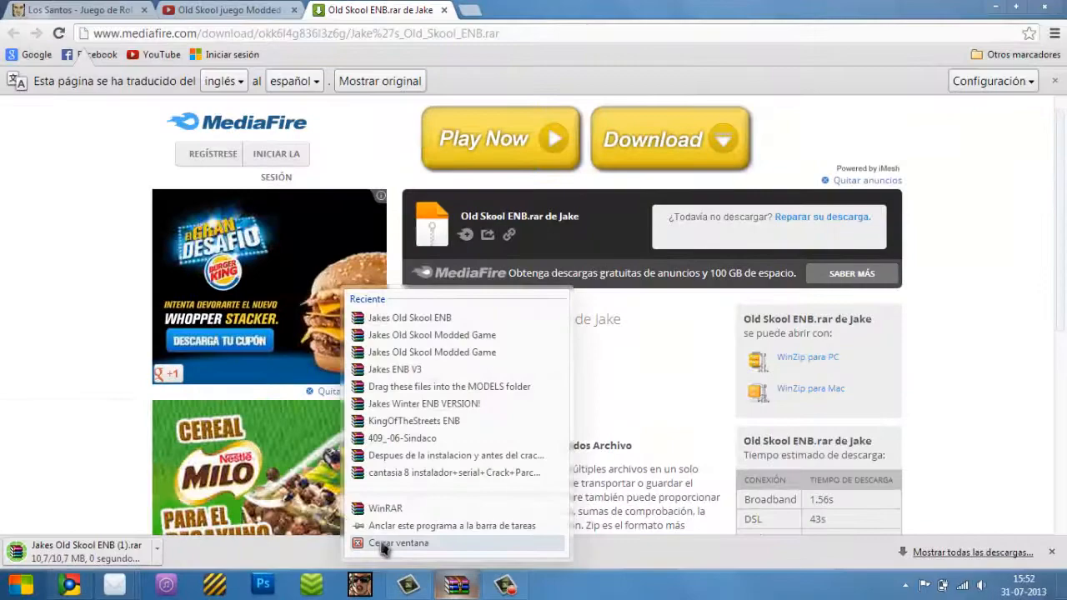
# Open the downloaded Old Skool ENB .rar in WinRAR, listing its timecyc files
pyautogui.click(396, 541)
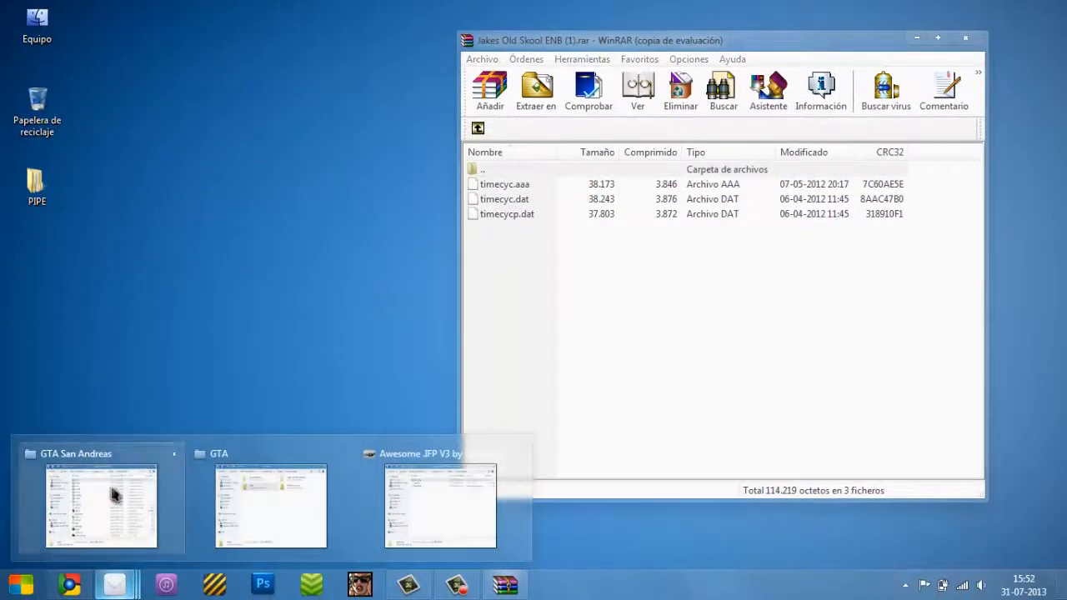
# Move the timecyc files into GTA San Andreas's data folder, choosing Mover y reemplazar
pyautogui.click(100, 517)
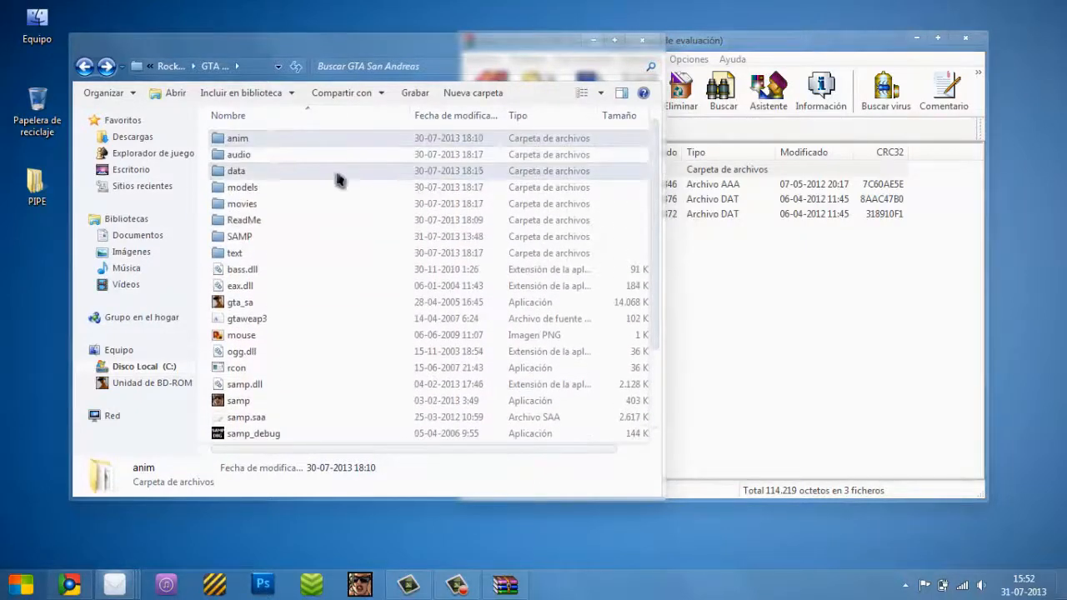
pyautogui.doubleClick(236, 170)
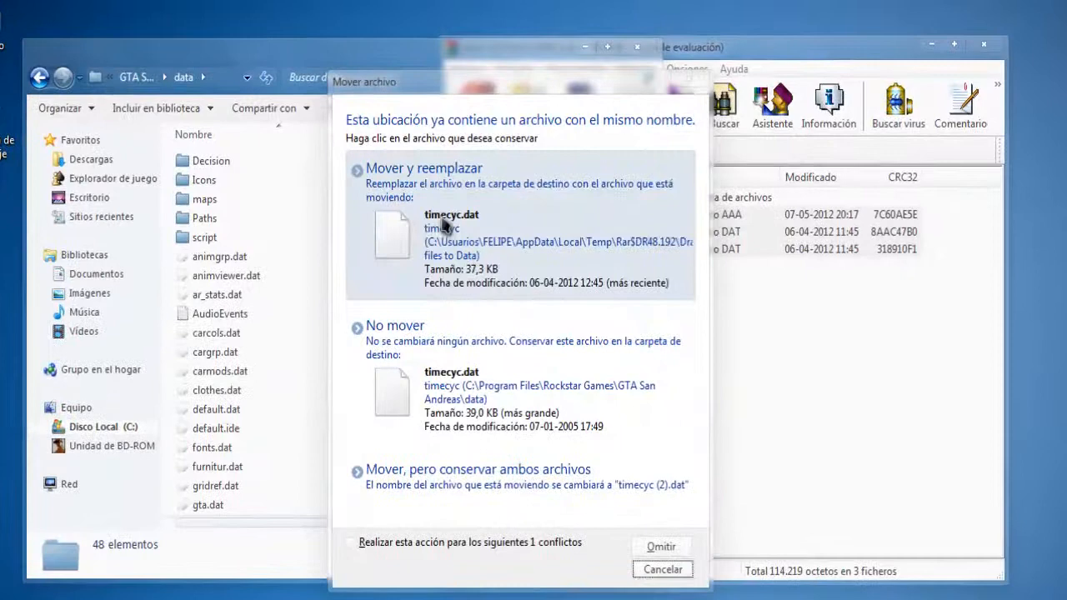
pyautogui.click(417, 166)
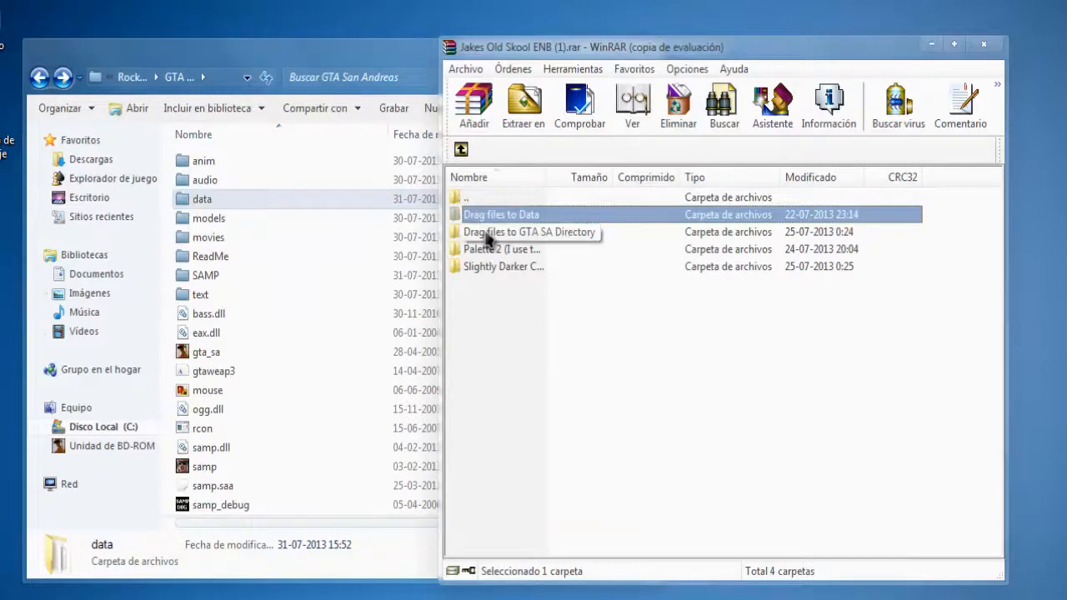
# Drag the 'Drag files to GTA SA Directory' contents, including the d3d9 DLLs, into the game folder
pyautogui.doubleClick(500, 214)
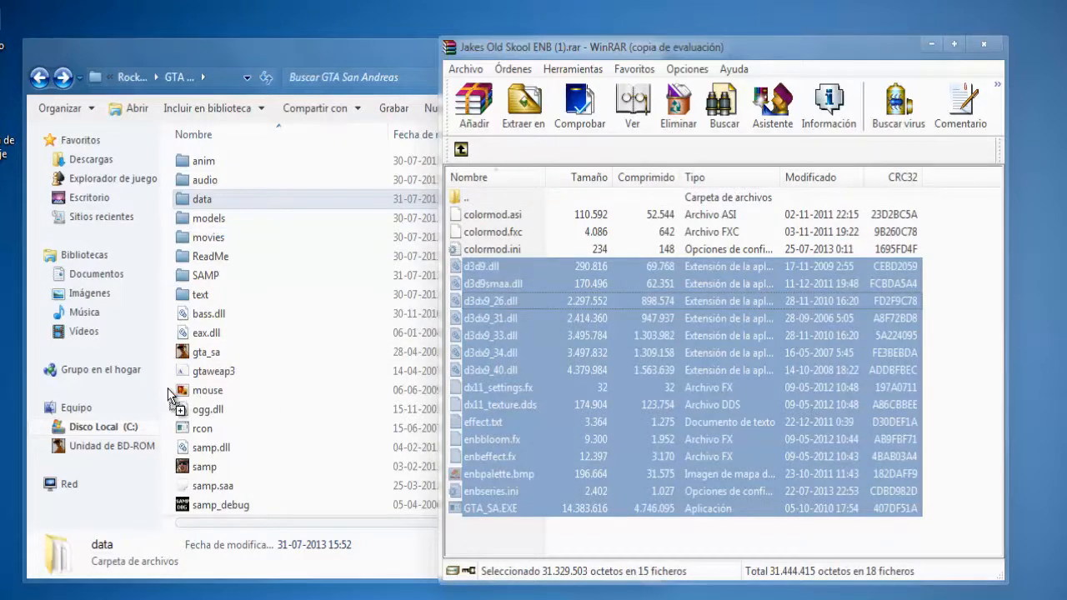
pyautogui.click(523, 107)
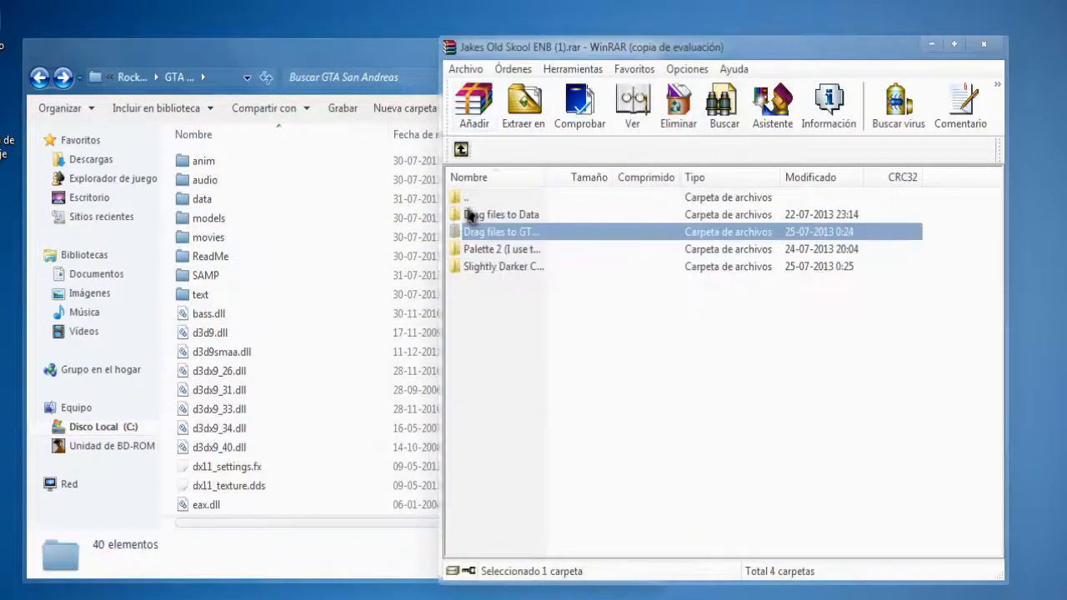
# Put the Palette 2 enbpalette file into the GTA San Andreas folder and close WinRAR
pyautogui.doubleClick(500, 231)
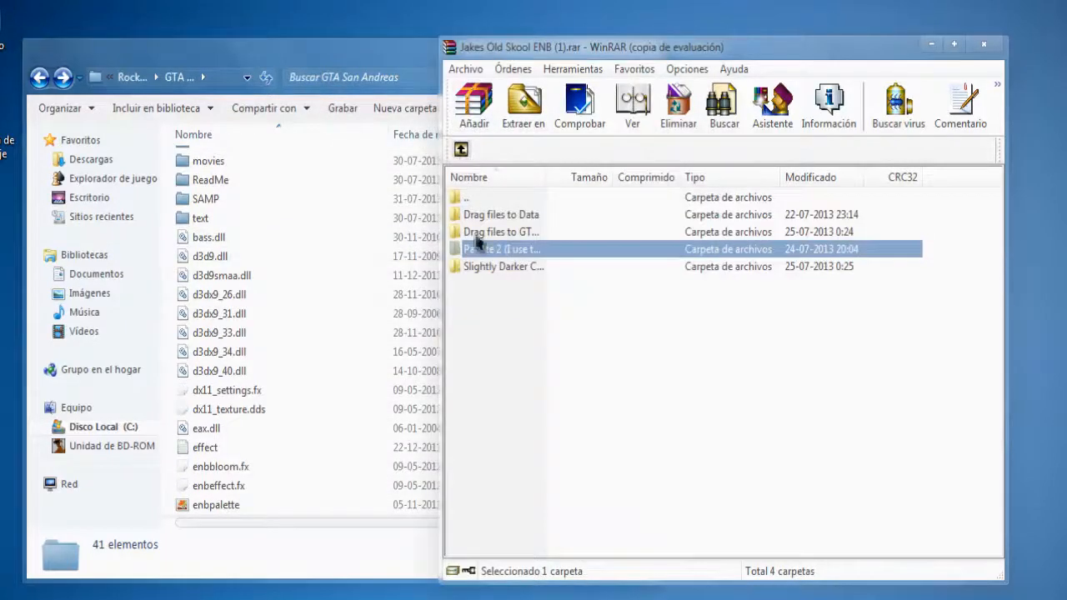
pyautogui.doubleClick(498, 248)
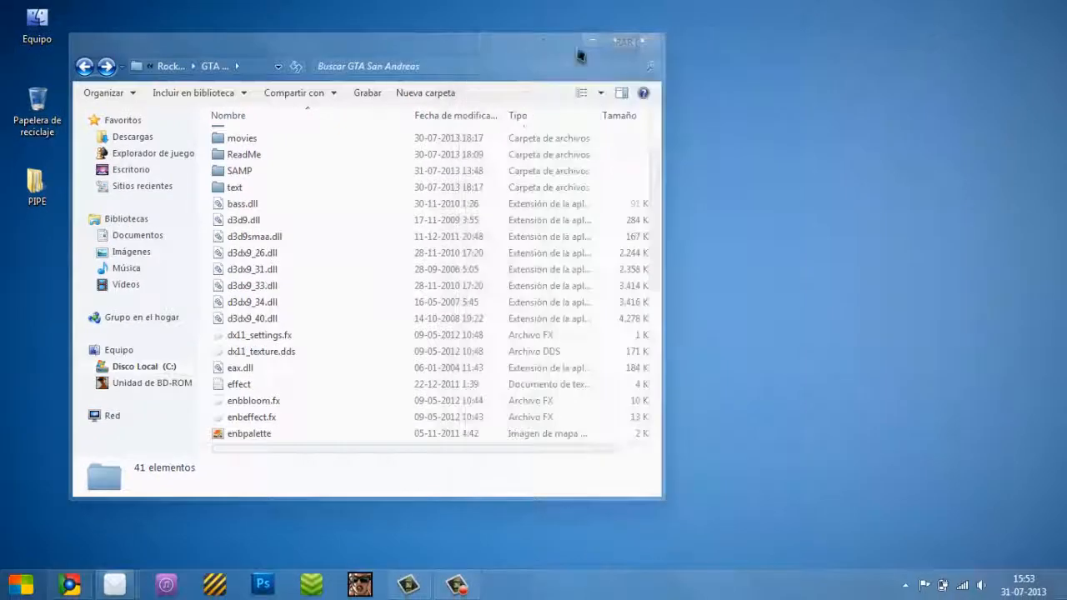
pyautogui.moveTo(642, 42)
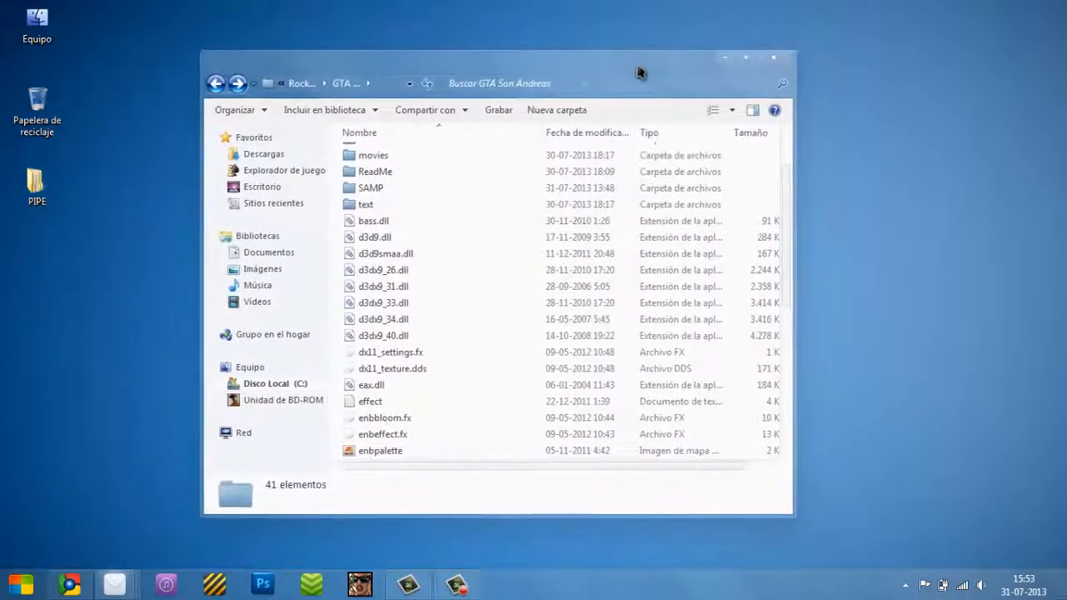
# Close the GTA San Andreas Explorer window, leaving the desktop showing
pyautogui.scroll(-3)
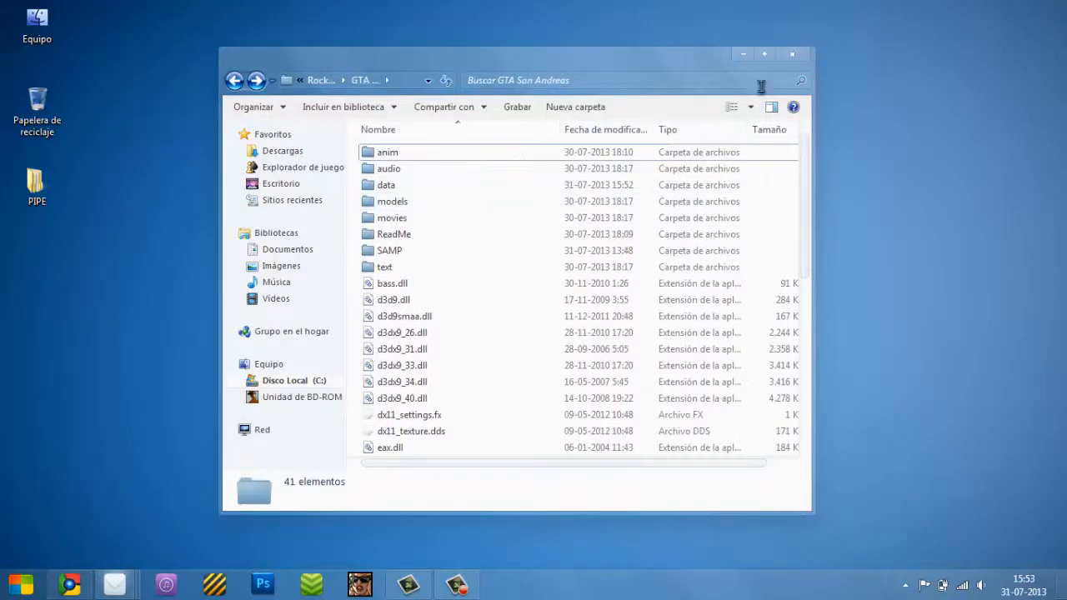
pyautogui.click(790, 52)
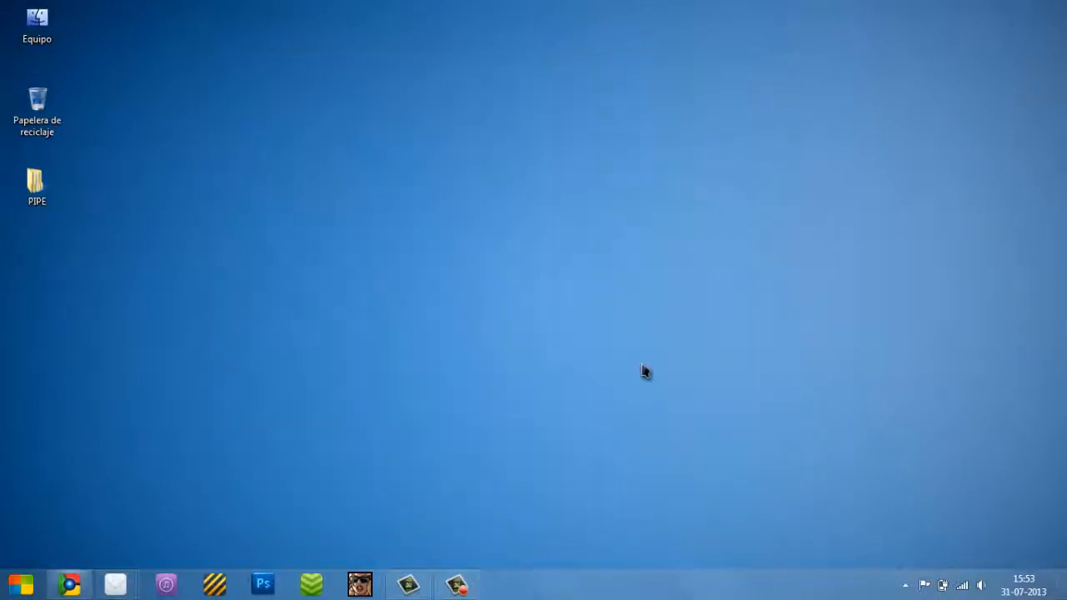